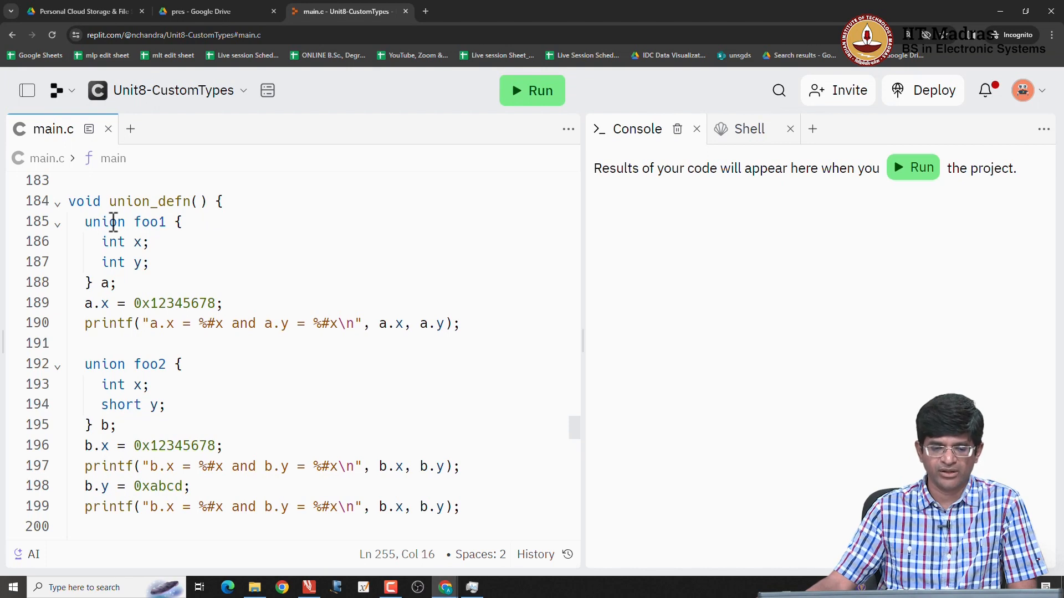
Step: Walk through foo1's members and variable a, then run to print a.x and a.y as 0x12345678
double_click(105, 221)
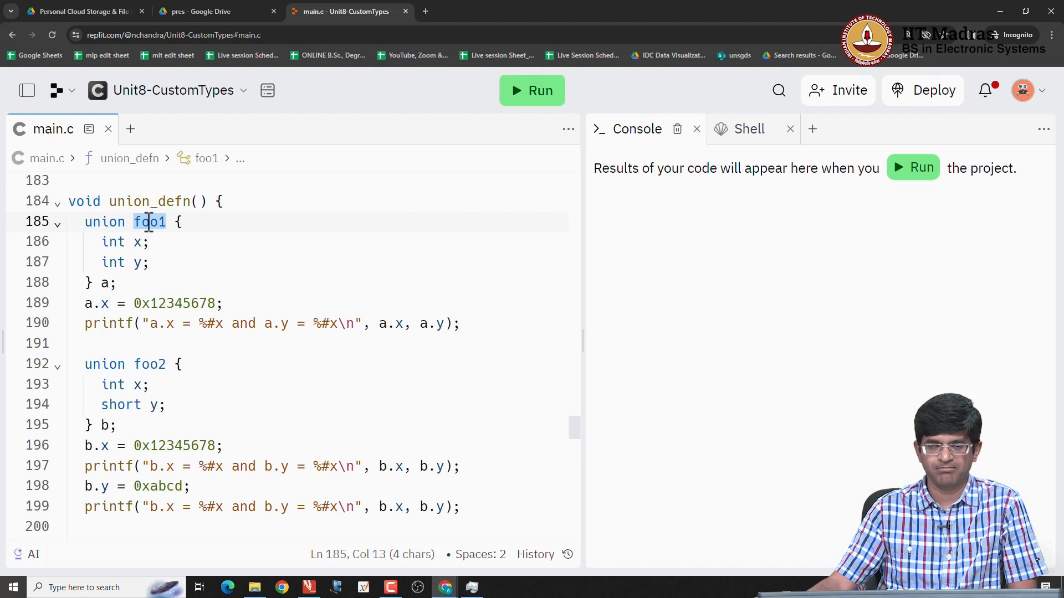
left_click(133, 222)
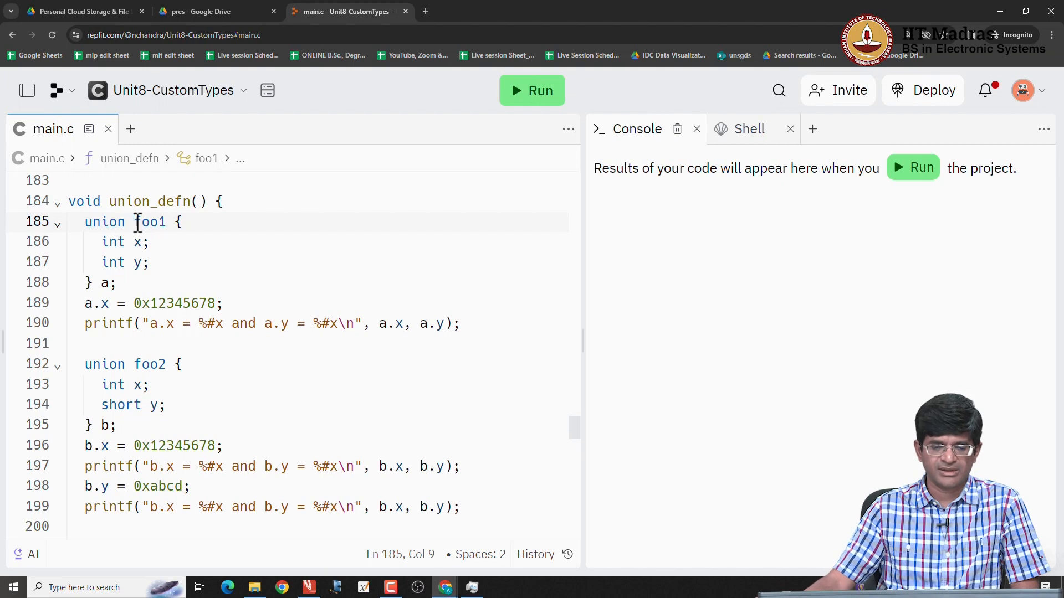
double_click(149, 221)
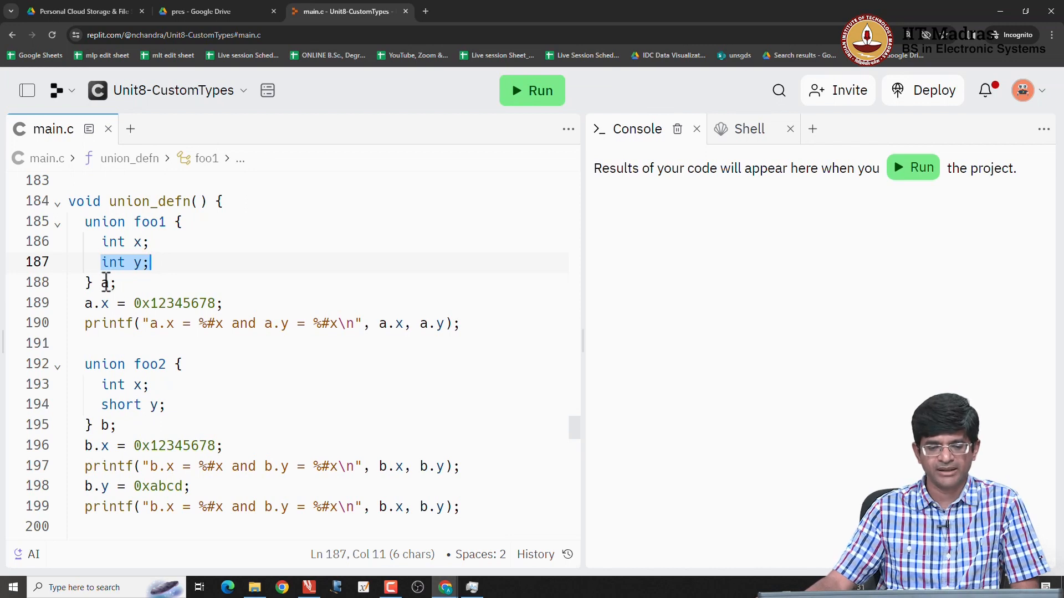
left_click(112, 282)
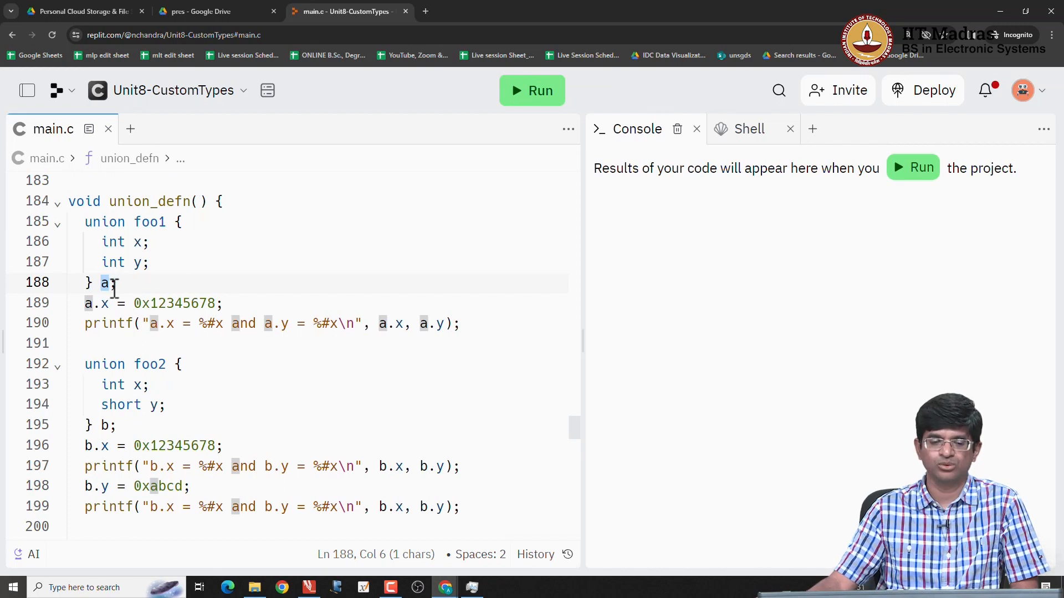
mouse_move(127, 241)
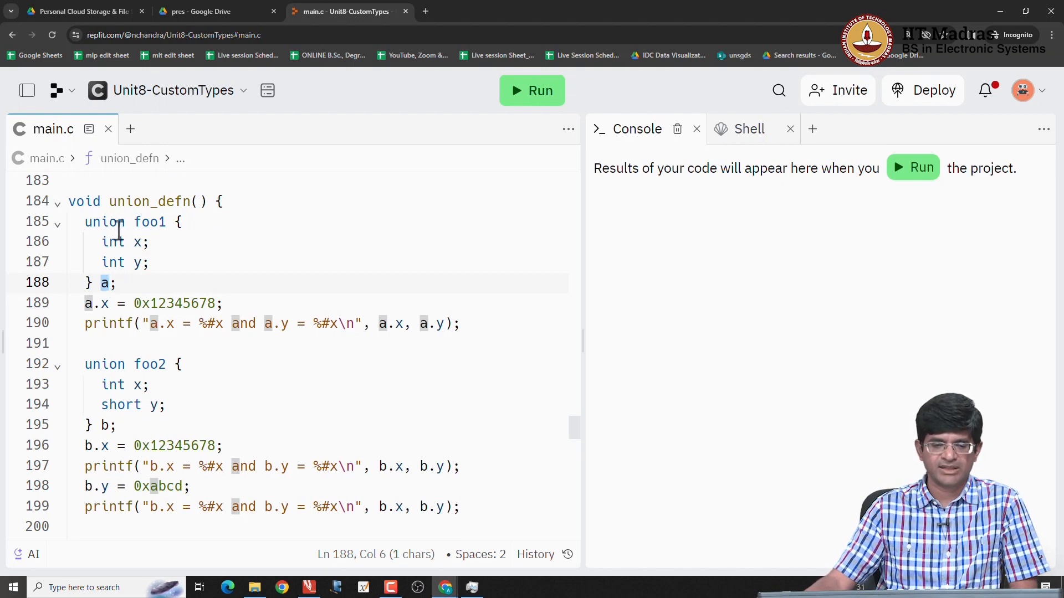
mouse_move(103, 242)
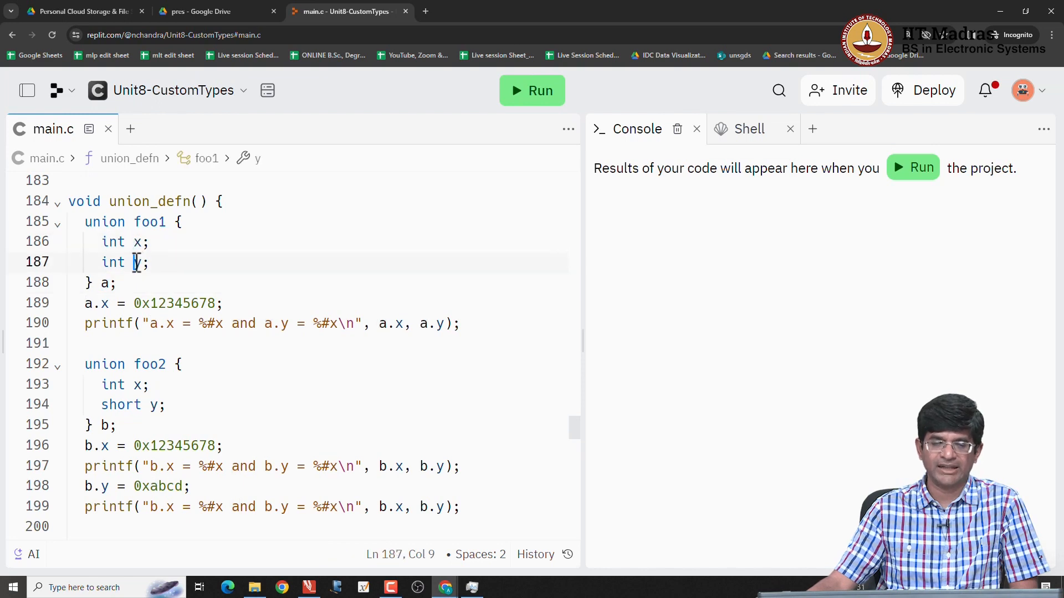
mouse_move(139, 263)
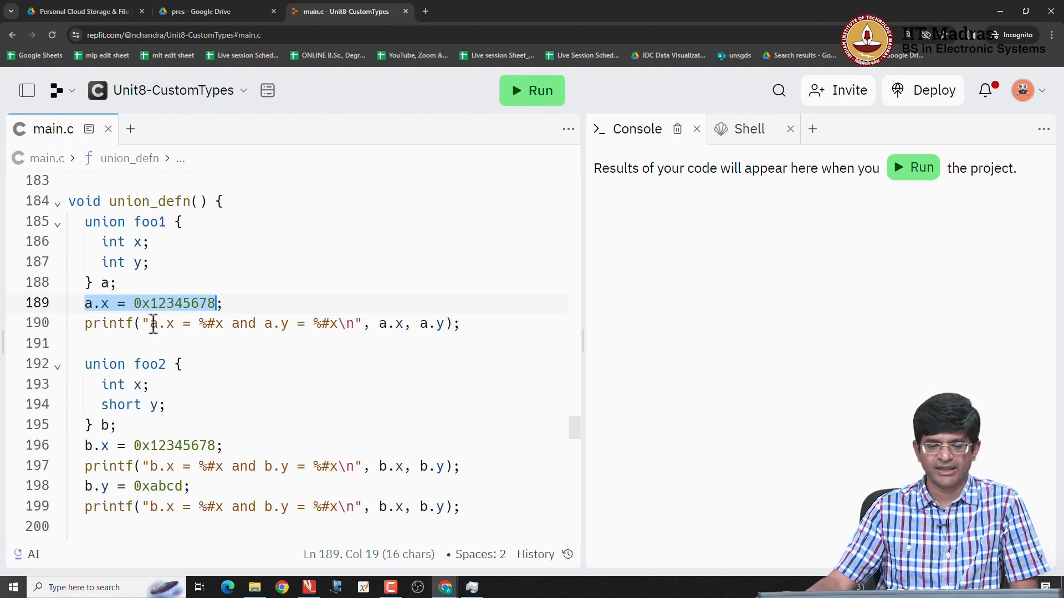
mouse_move(383, 324)
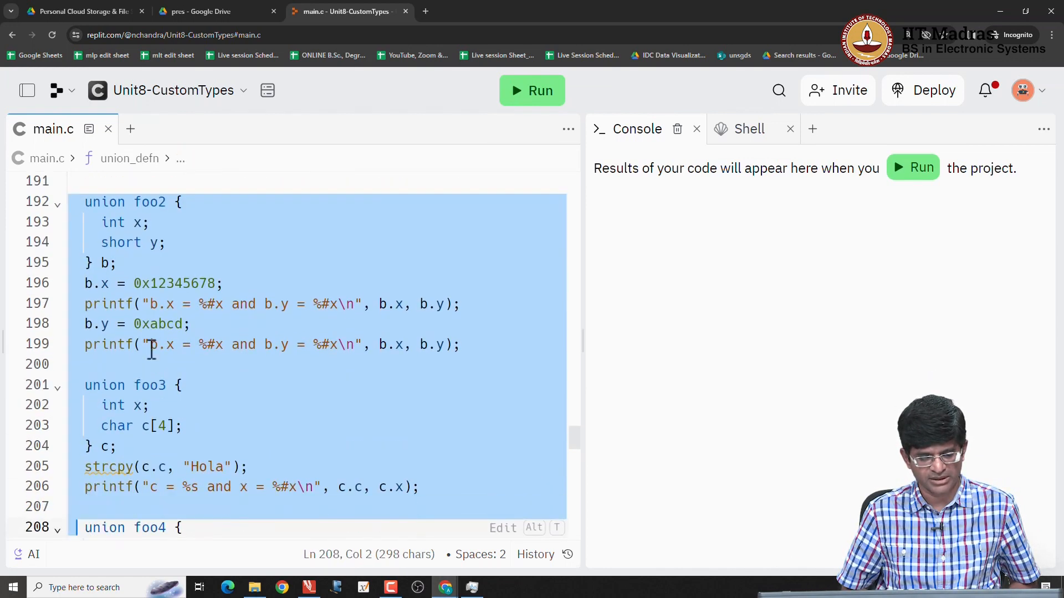
scroll("down", 3)
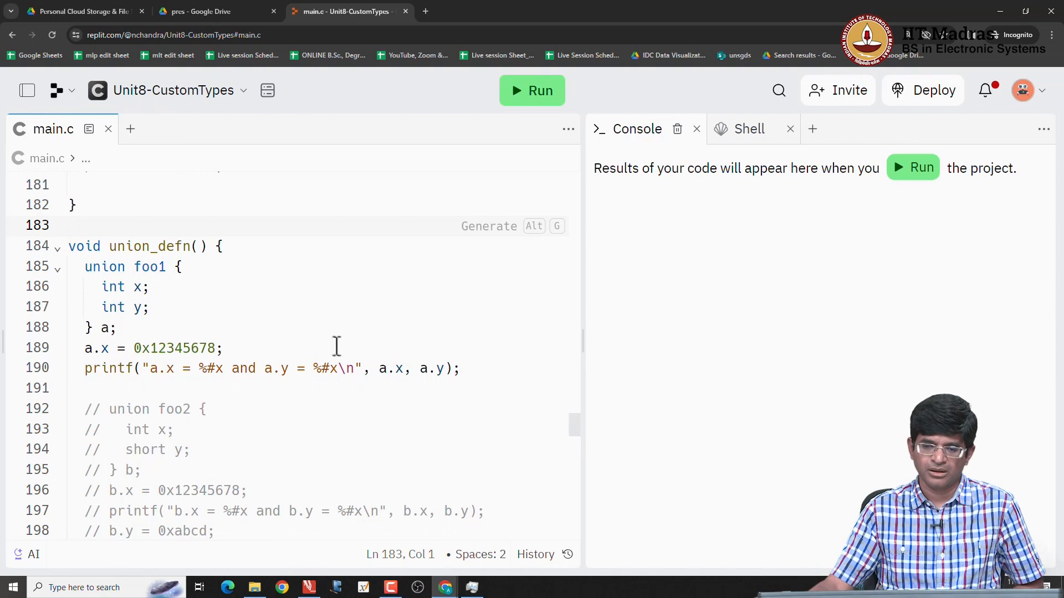
left_click(532, 90)
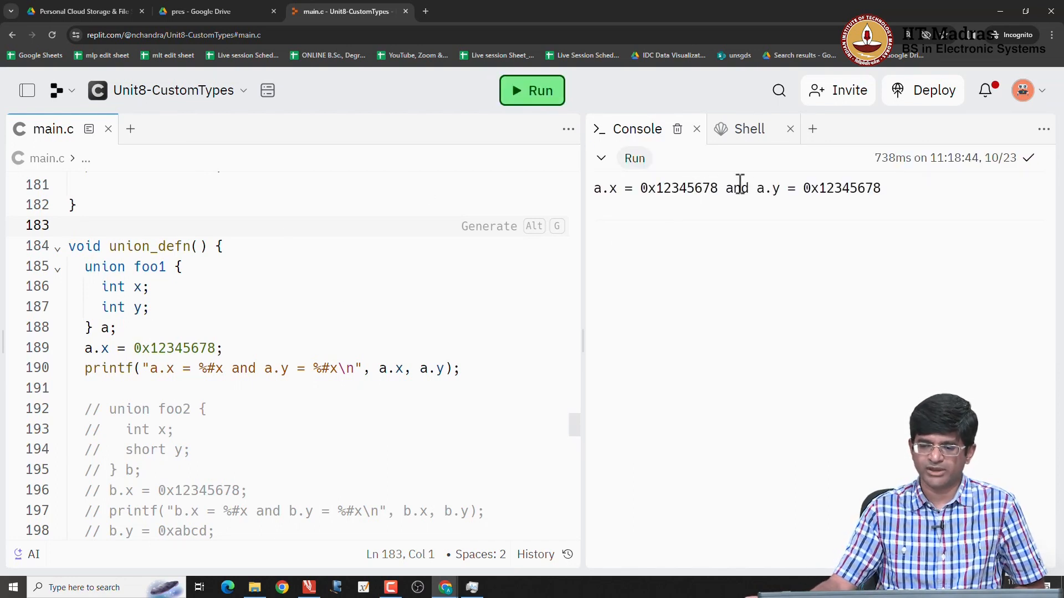
mouse_move(825, 188)
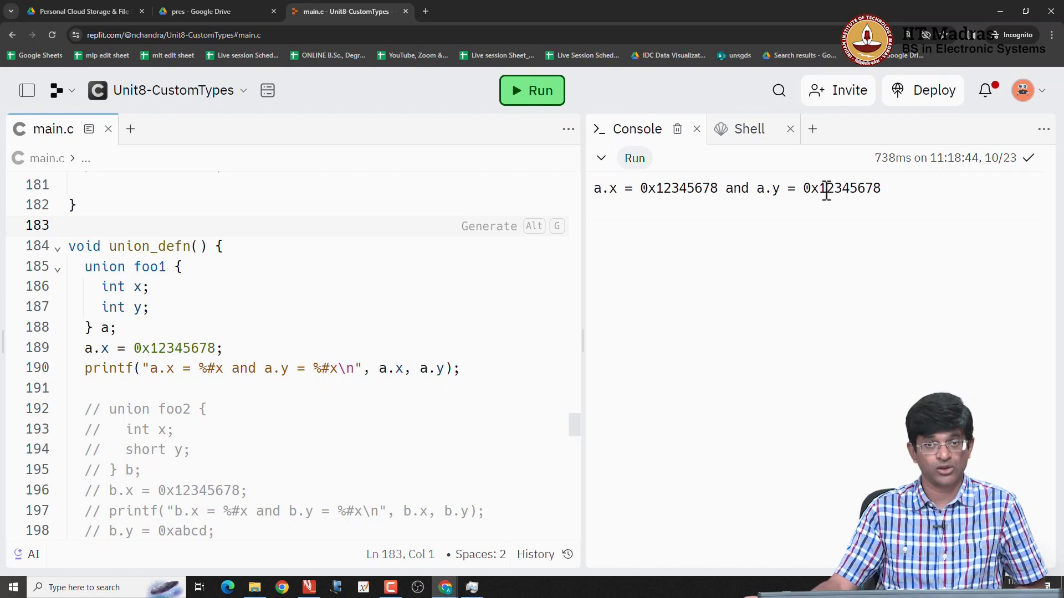
mouse_move(327, 281)
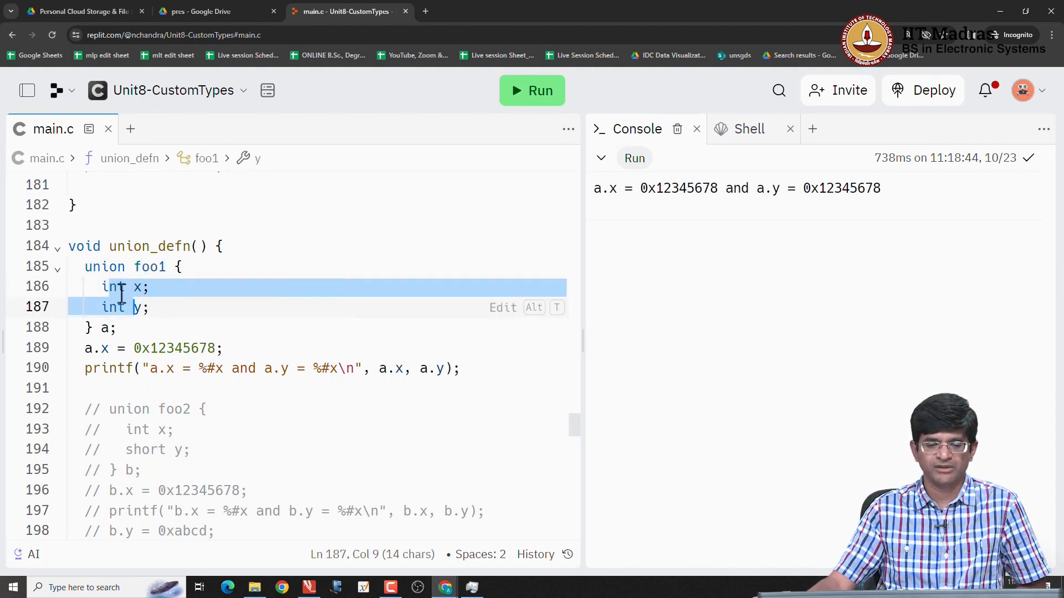
Step: Add printf("a.x = %#x and a.y = %#x\n", &a.x, &a.y); and run, showing both at 0xe5e03aa0
left_click(122, 287)
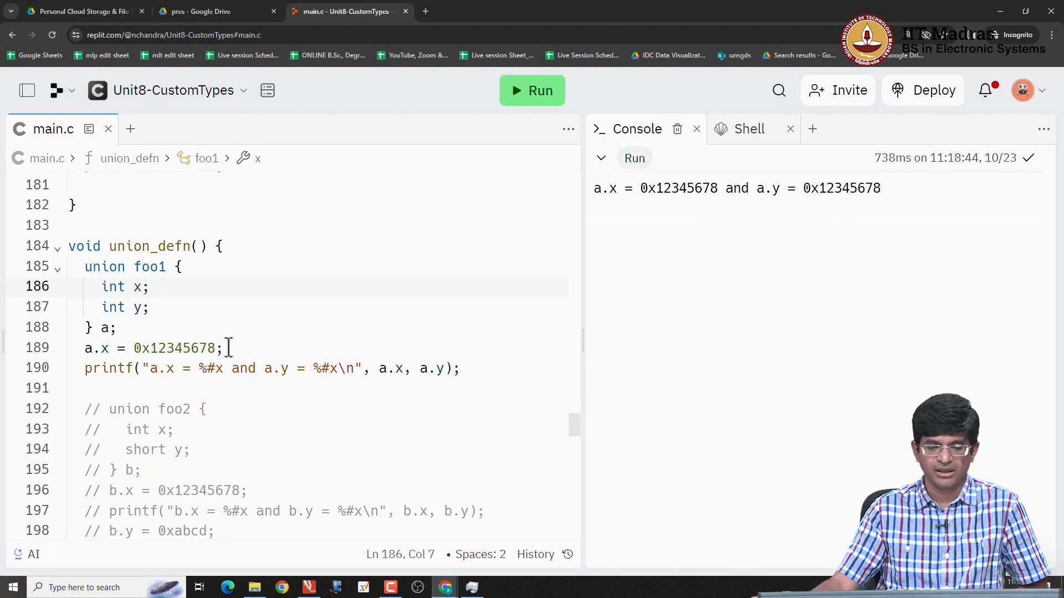
left_click(226, 348)
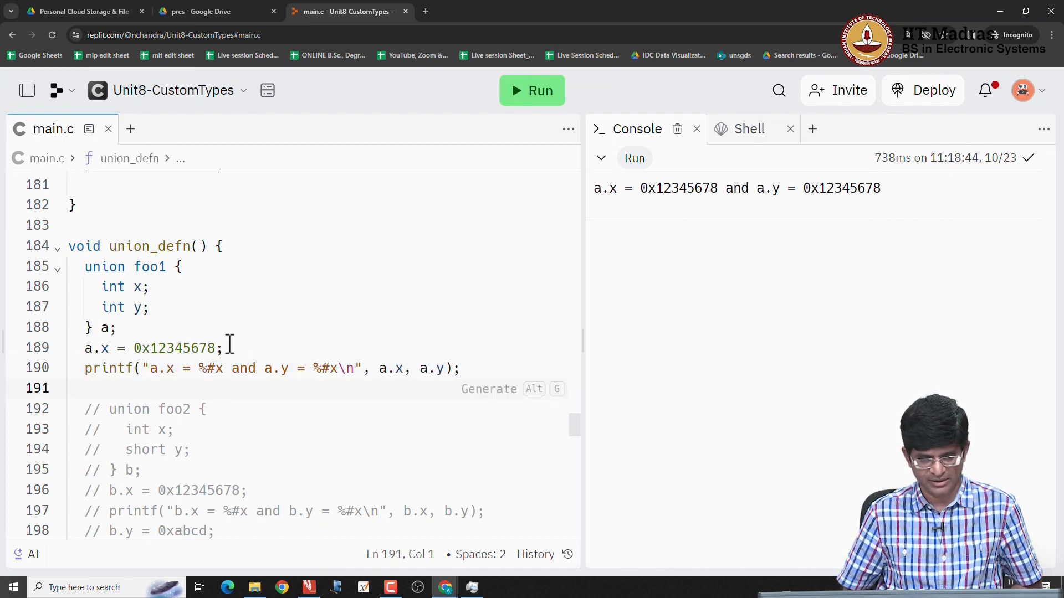
type("printf(\"a.x = %#x and a.y = %#x\\n\", a.x, a.y);")
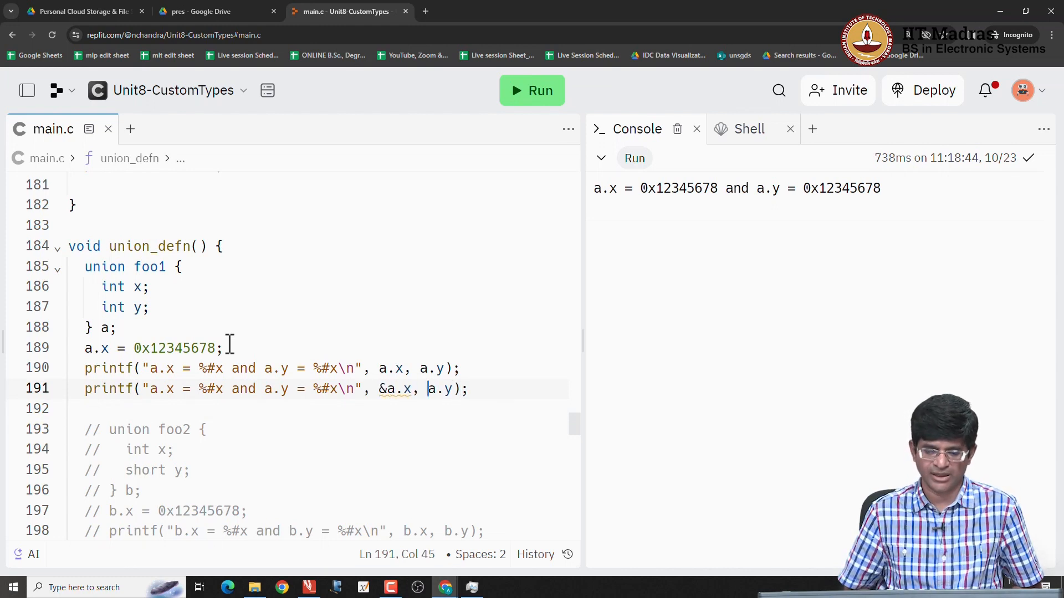
type("&")
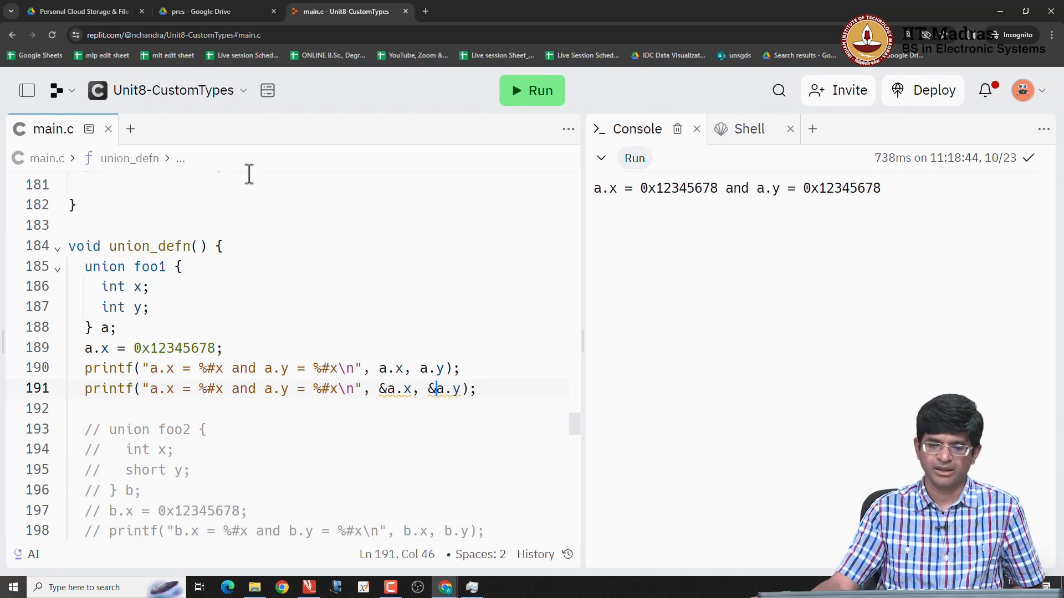
left_click(532, 91)
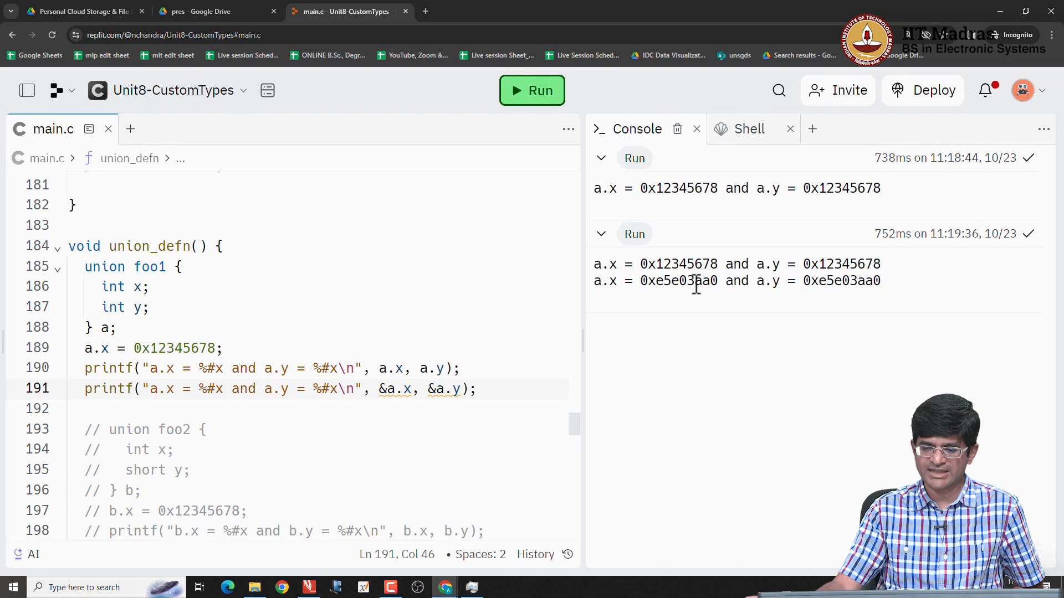
double_click(841, 281)
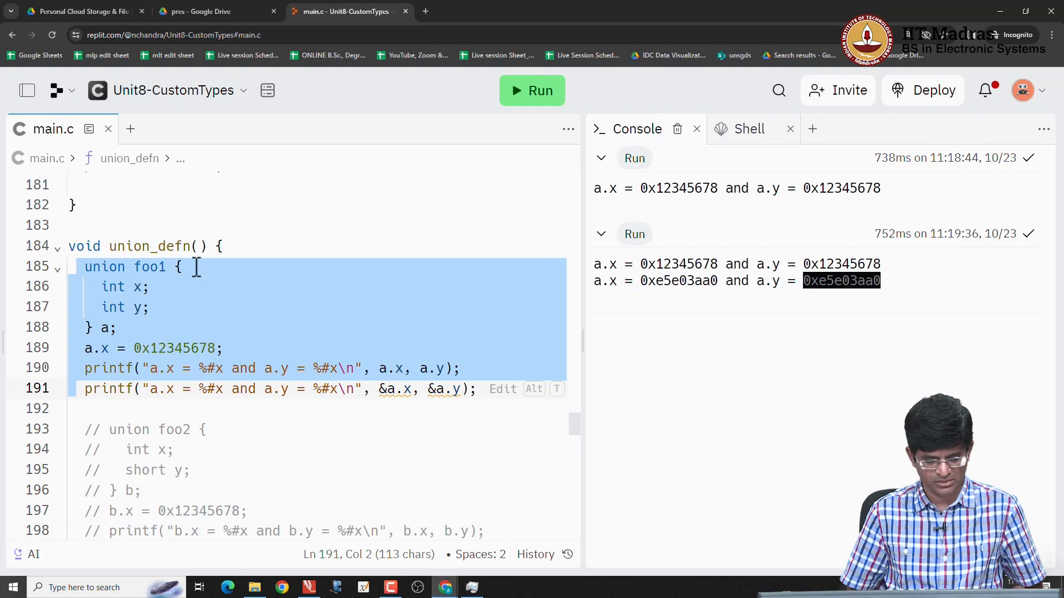
Step: Comment out the foo1 block and run foo2, whose output shows b.y as 0x5678
key("ctrl+/")
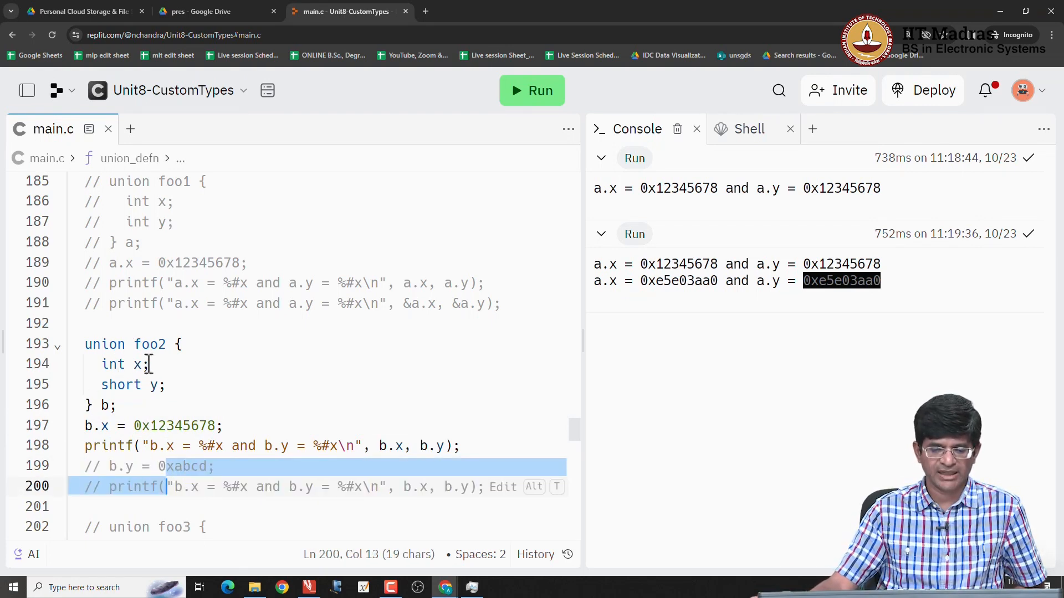
left_click(139, 364)
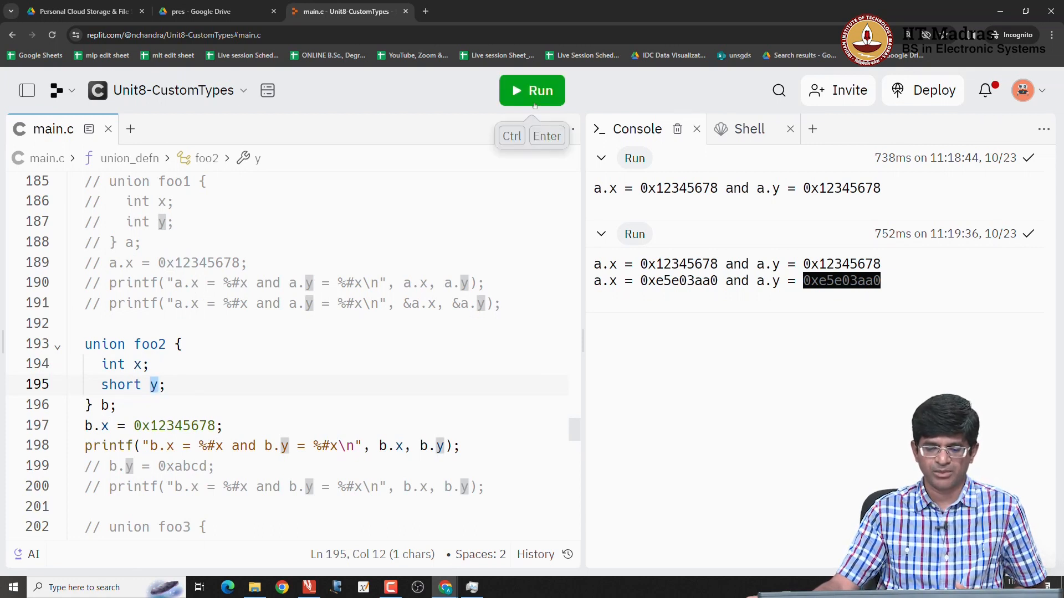
left_click(532, 90)
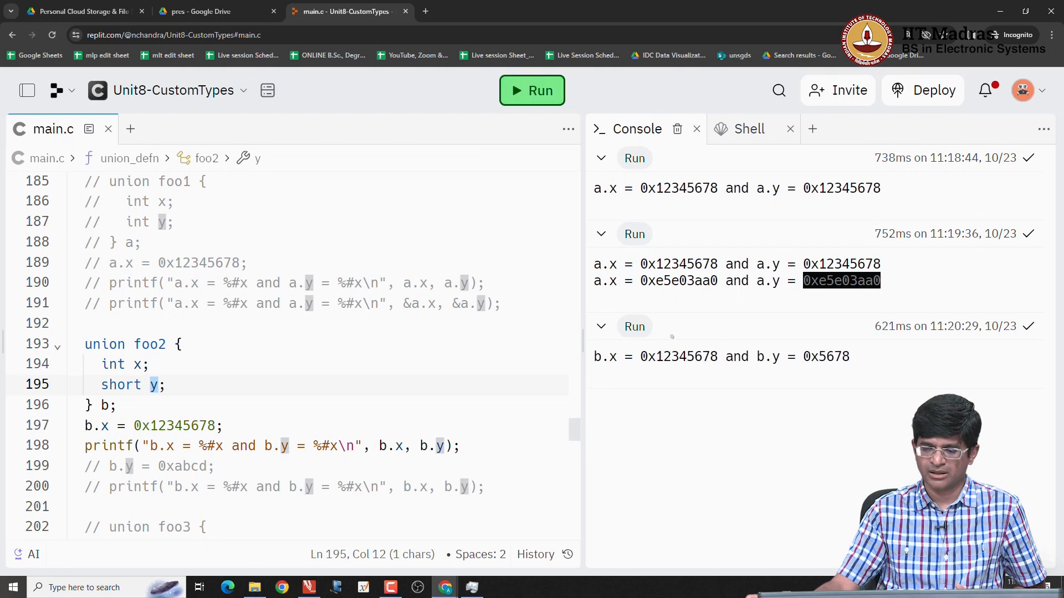
double_click(670, 357)
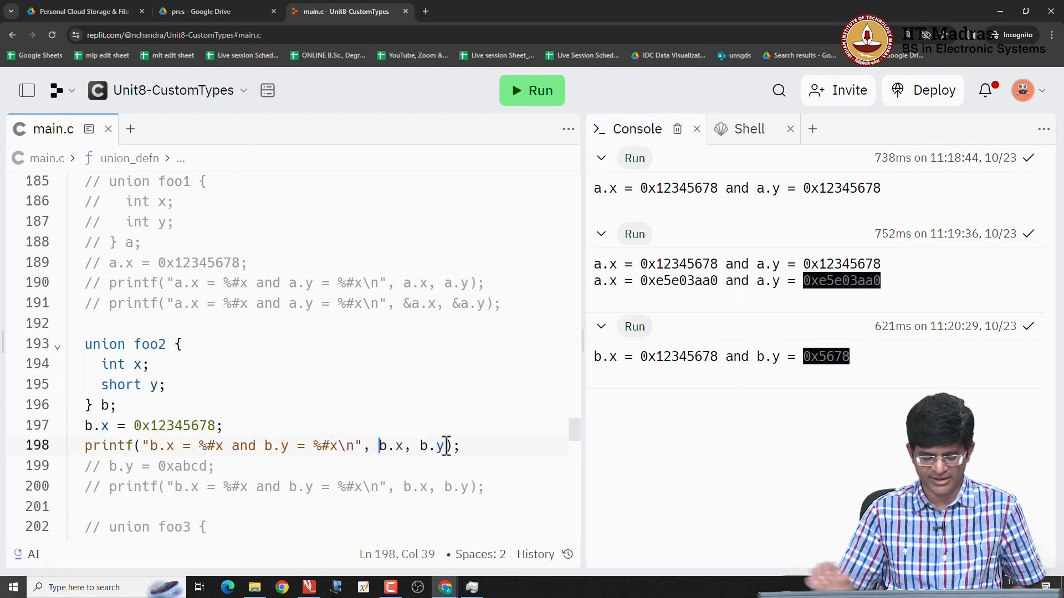
Step: Print &b.x and &b.y to show both at 0x7104f7d8, then remove the & signs
type("&")
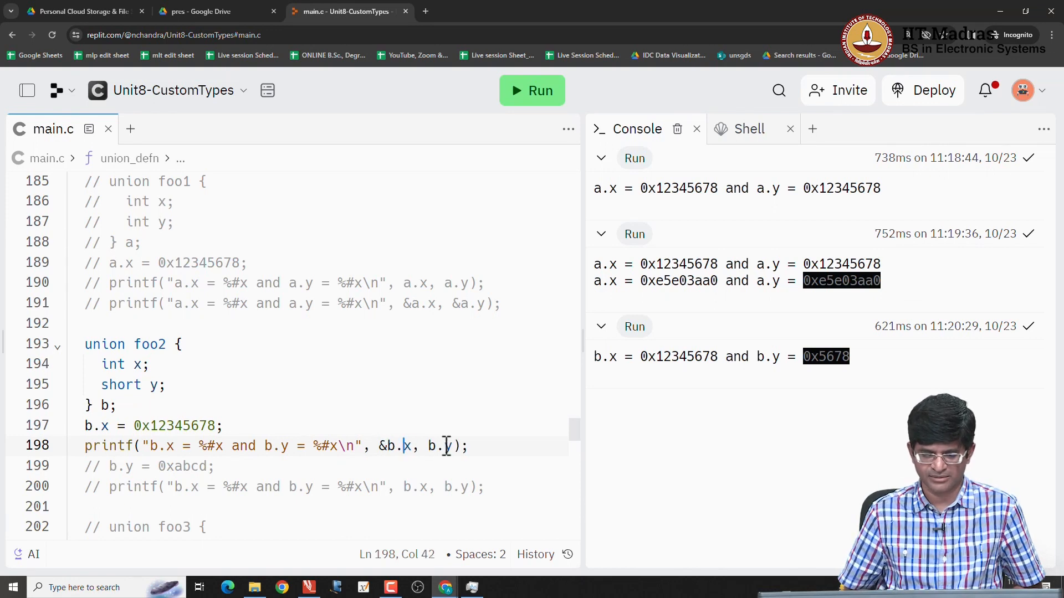
type("&")
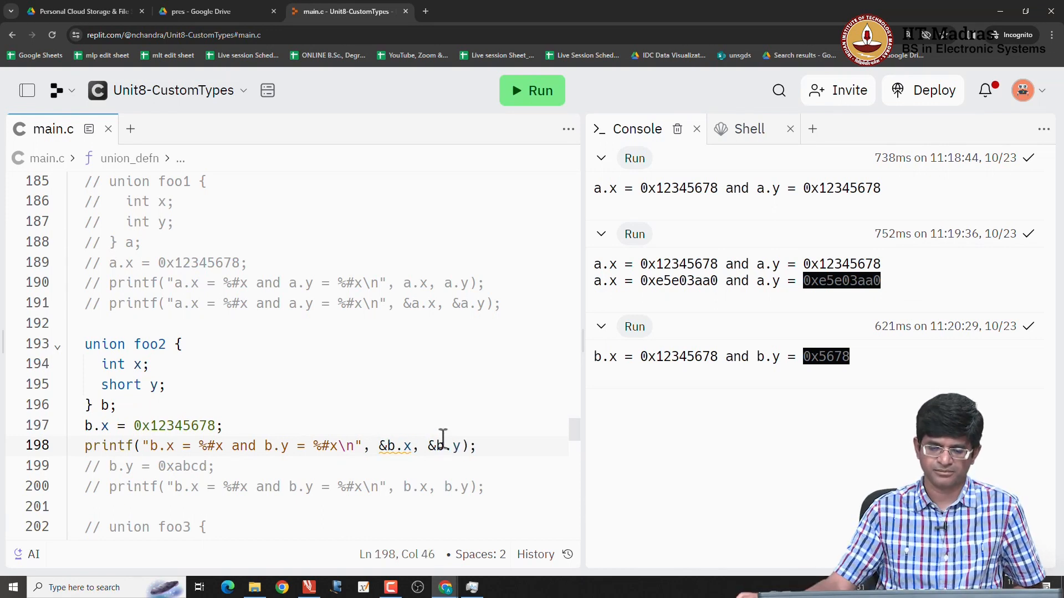
left_click(531, 91)
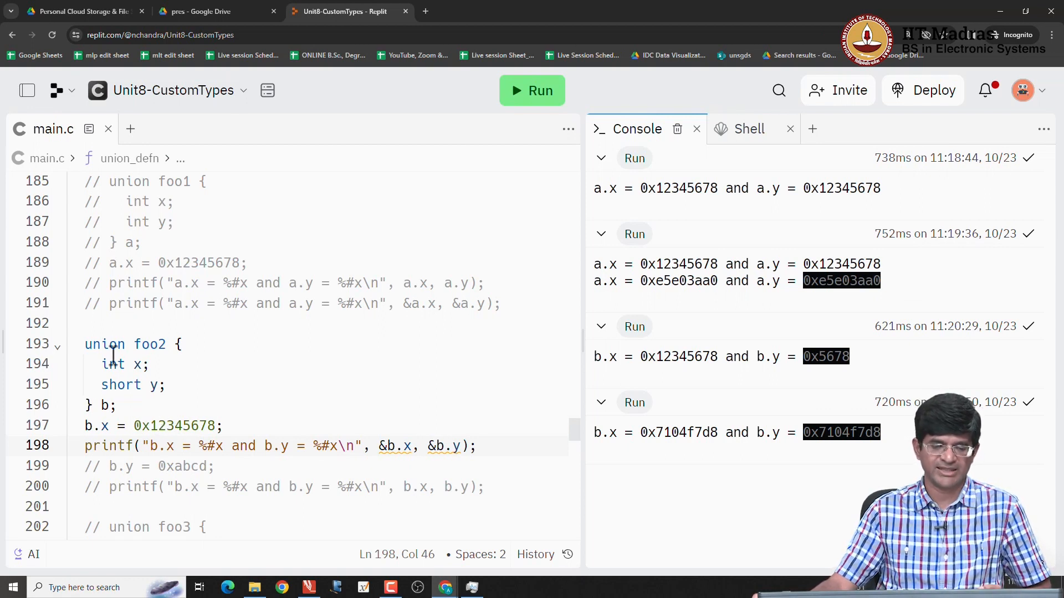
left_click(716, 432)
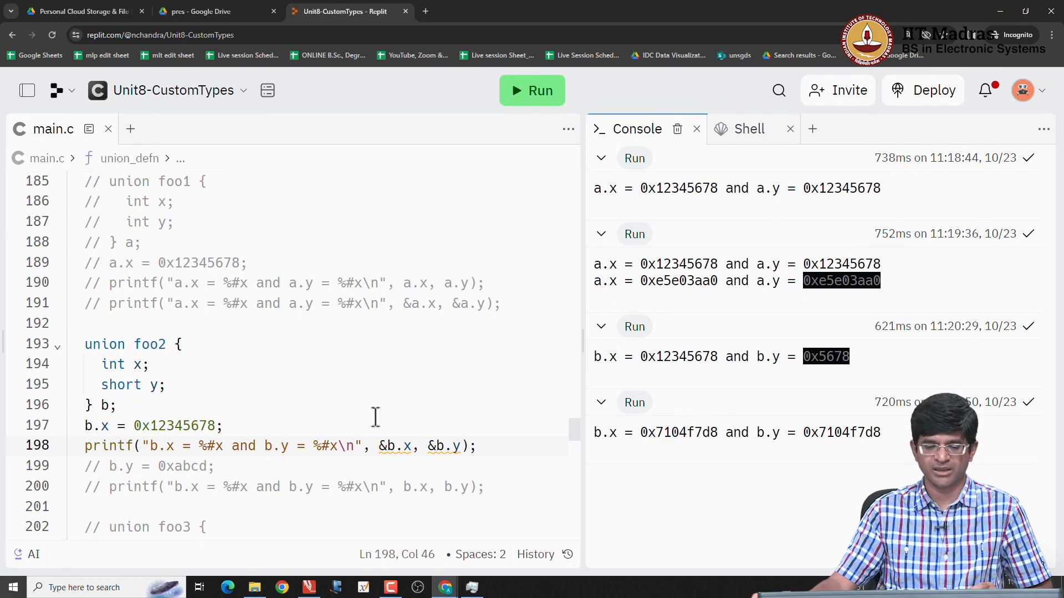
double_click(174, 426)
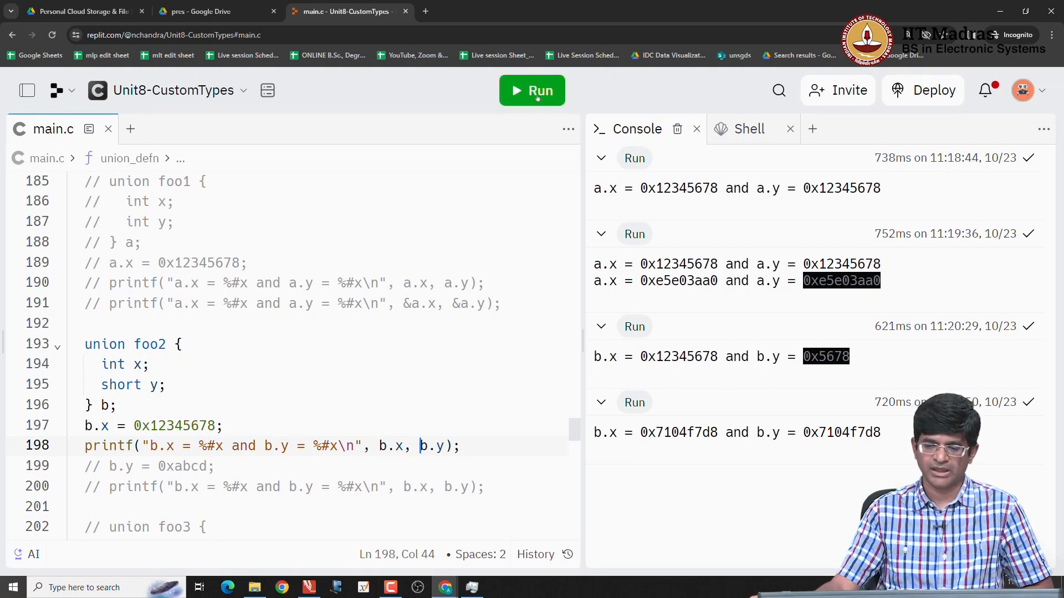
Step: Run with b.y = 0xabcd enabled, printing b.x as 0x1234abcd and b.y as 0xffffabcd
left_click(532, 91)
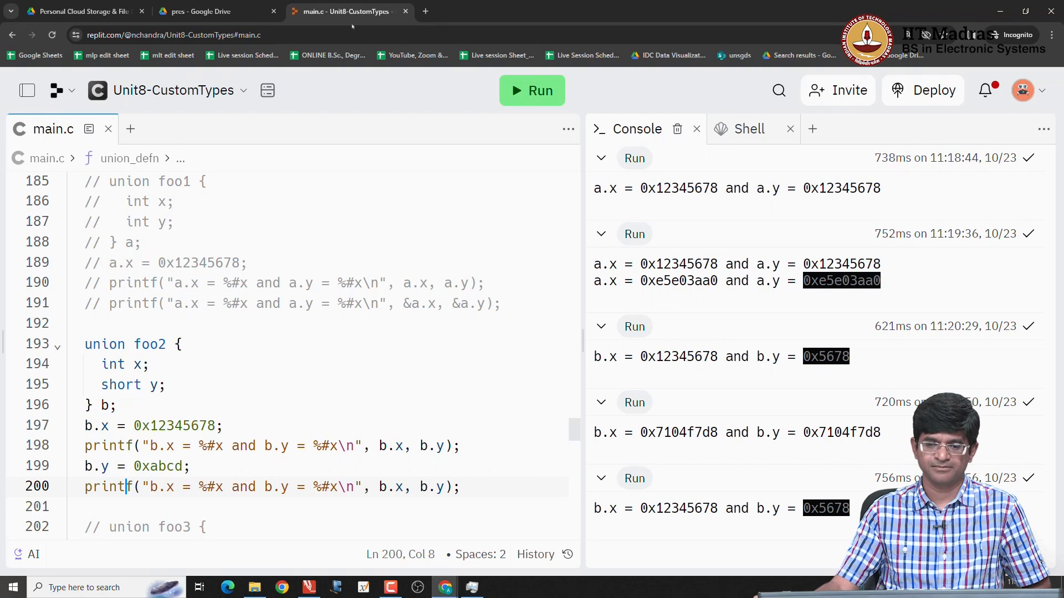
left_click(532, 90)
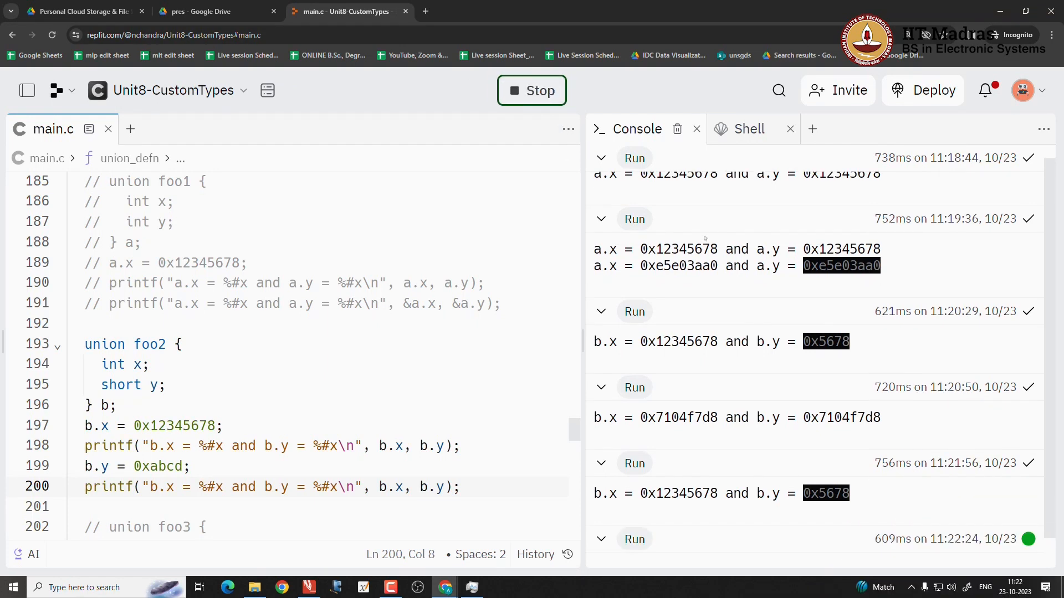
left_click(532, 90)
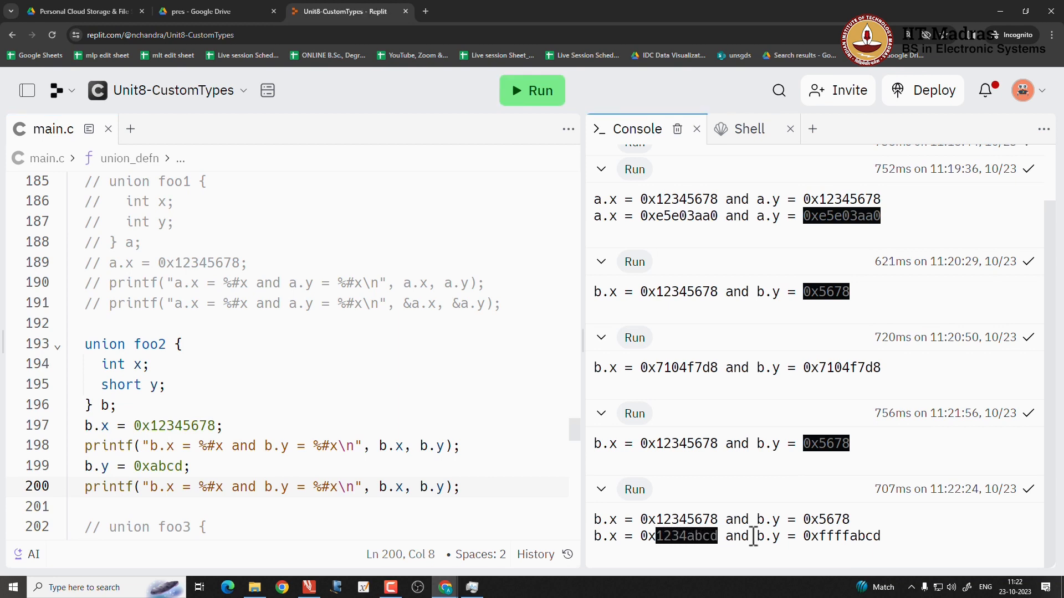
mouse_move(854, 536)
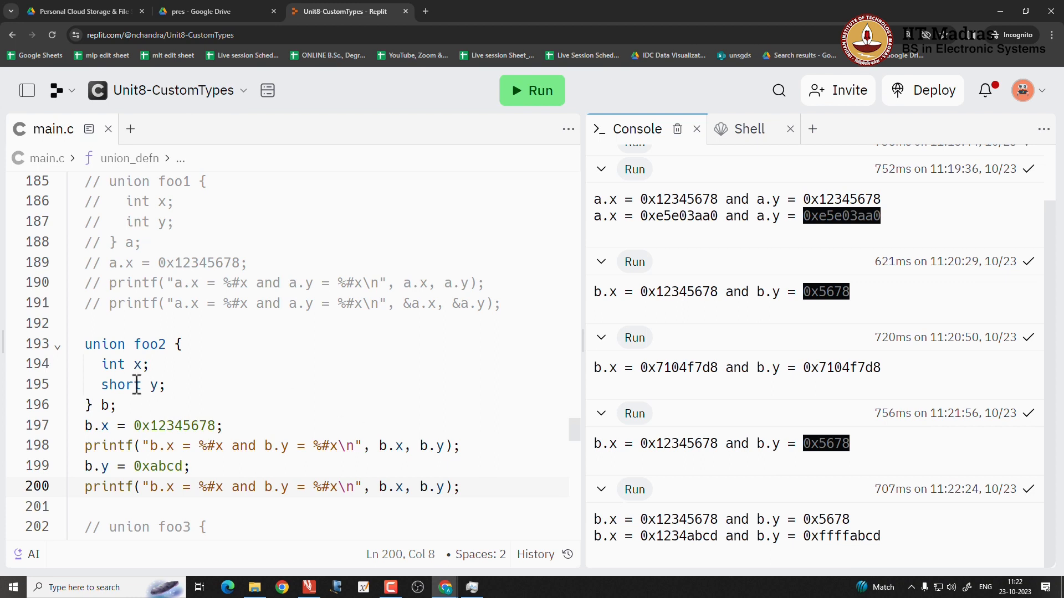
mouse_move(835, 519)
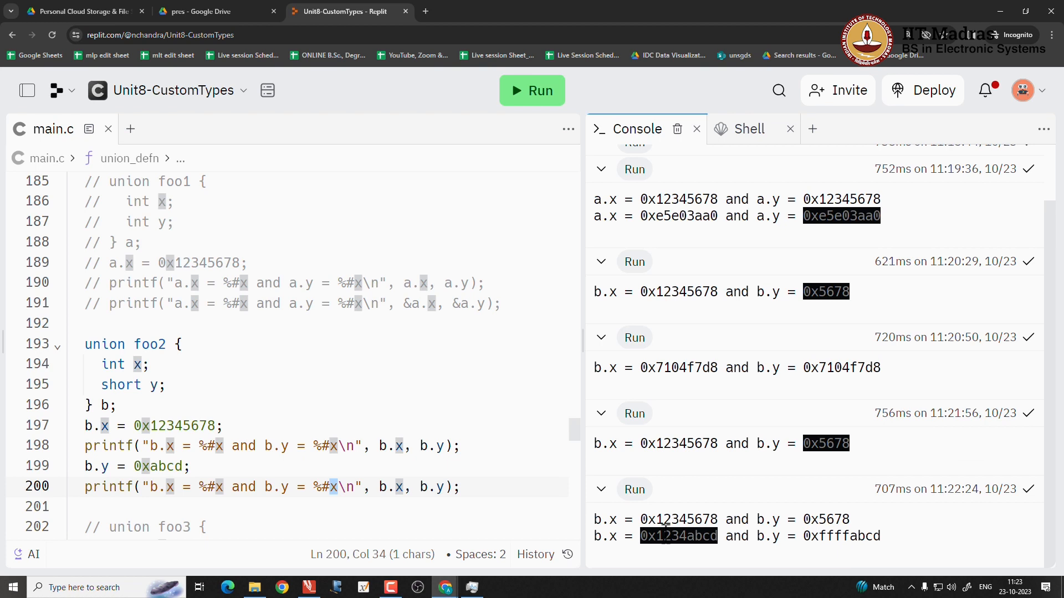
mouse_move(368, 458)
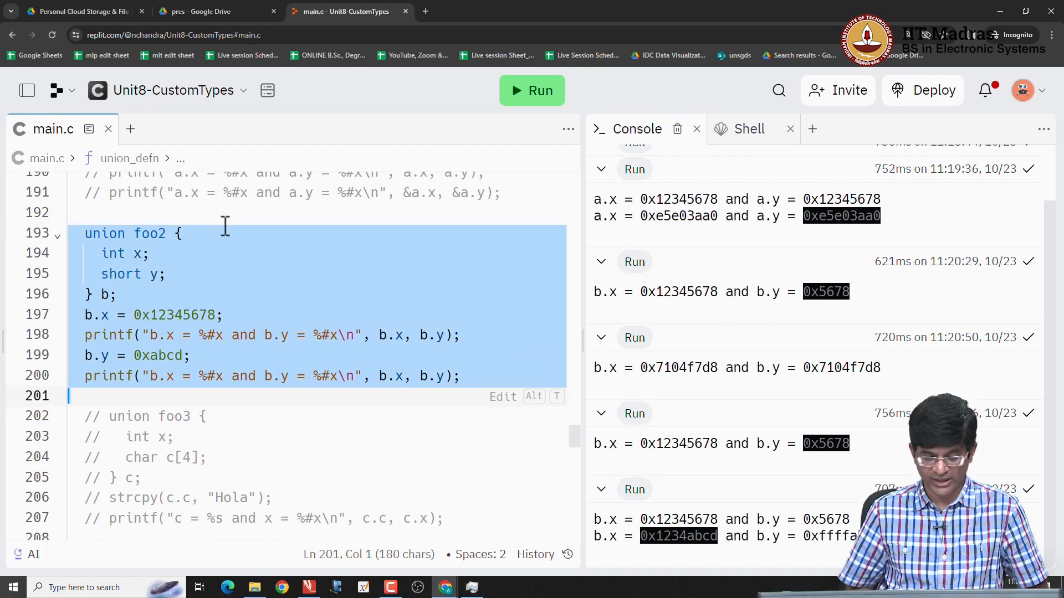
Step: Comment out foo2 and run foo3, printing c as Hola and x as 0x616c6f48
key("ctrl+/")
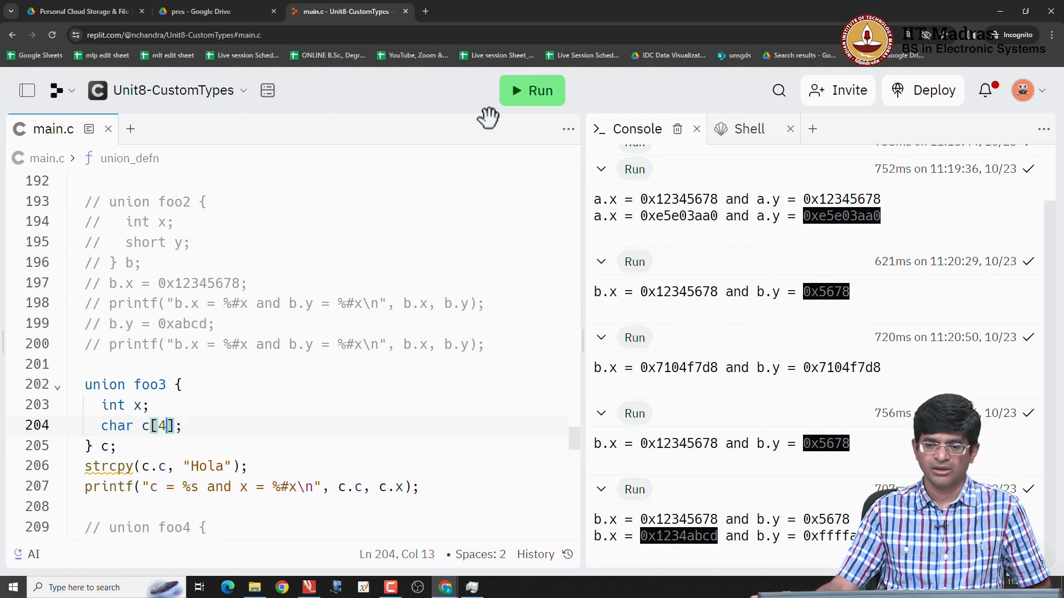
left_click(532, 90)
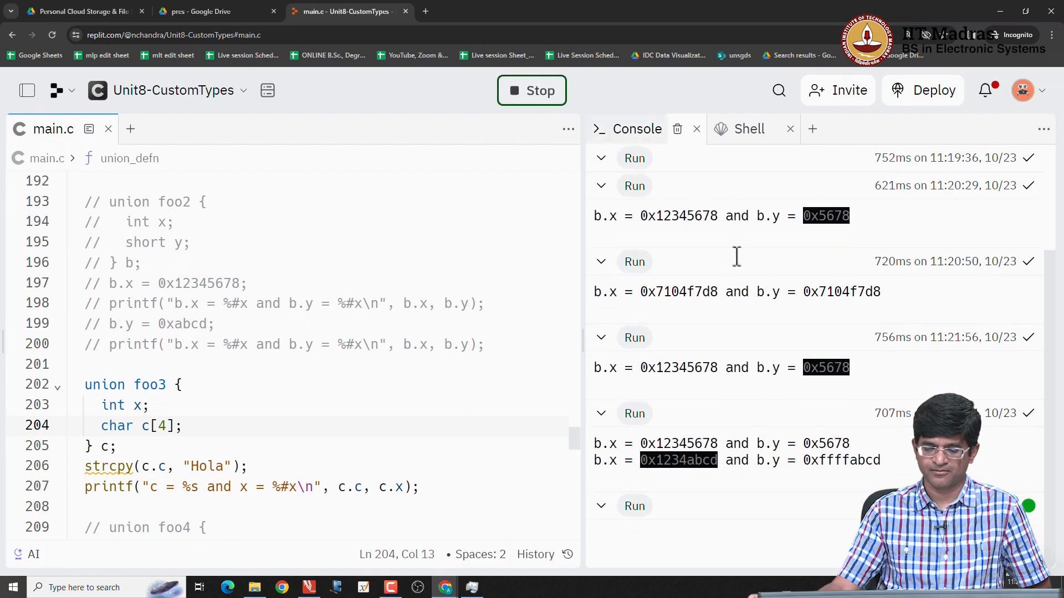
left_click(532, 90)
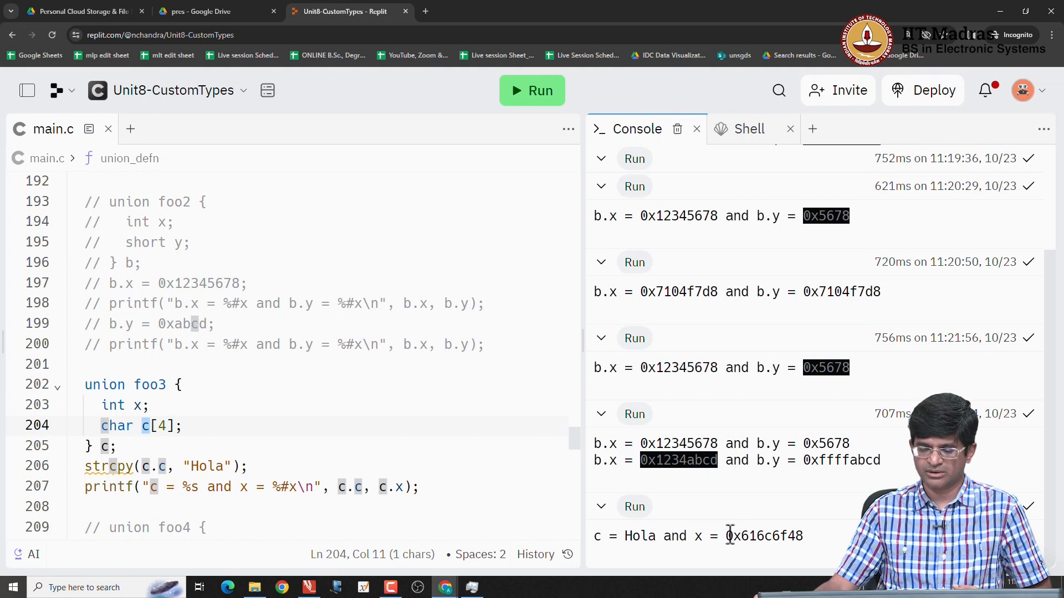
double_click(765, 536)
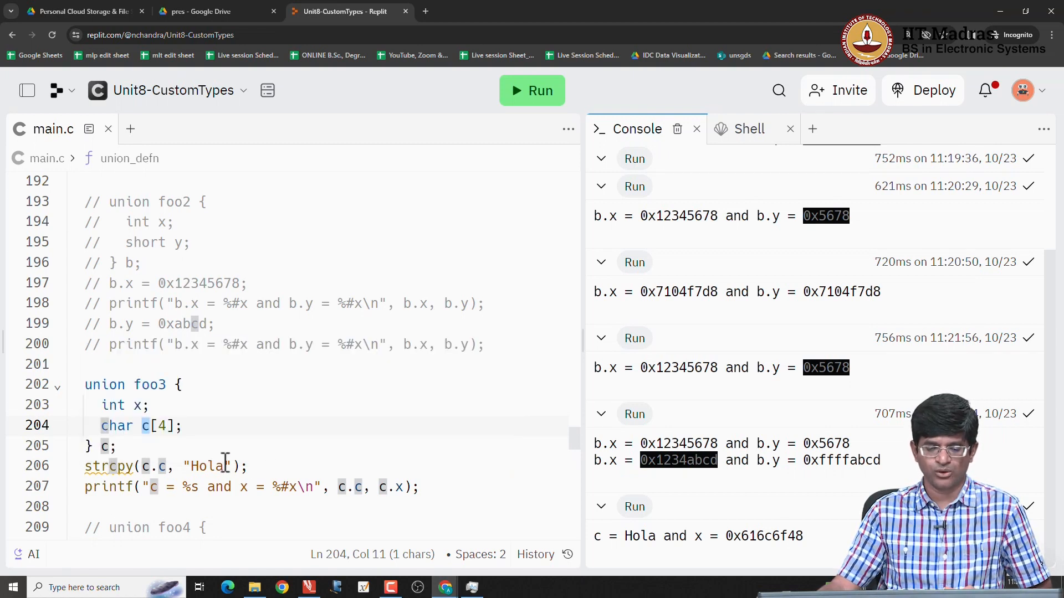
Step: Shorten "Hola" to "Hol" and rerun, printing x as 0x6c6f48
key("Backspace")
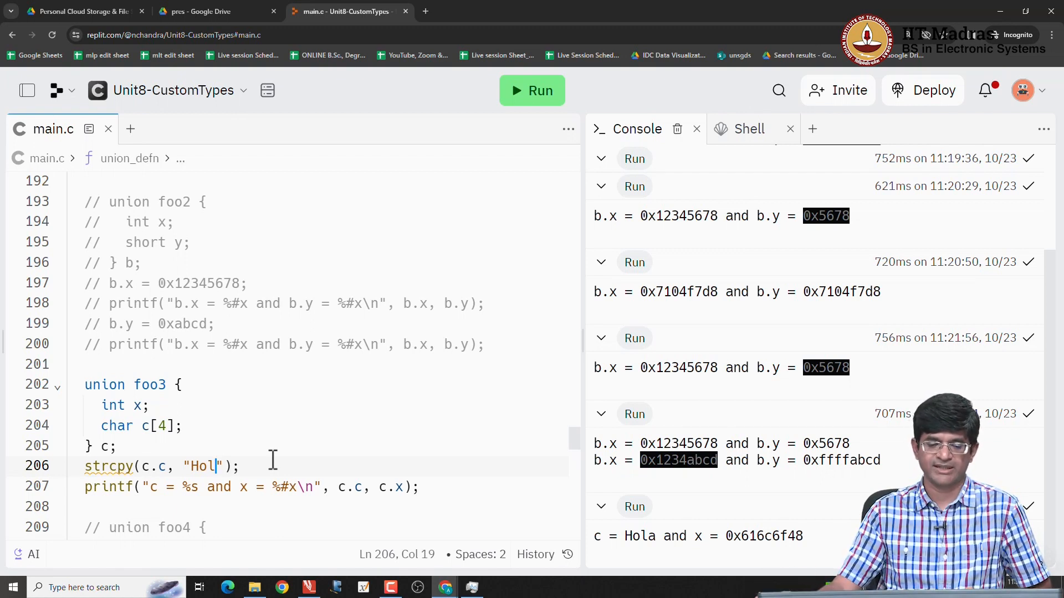
mouse_move(532, 90)
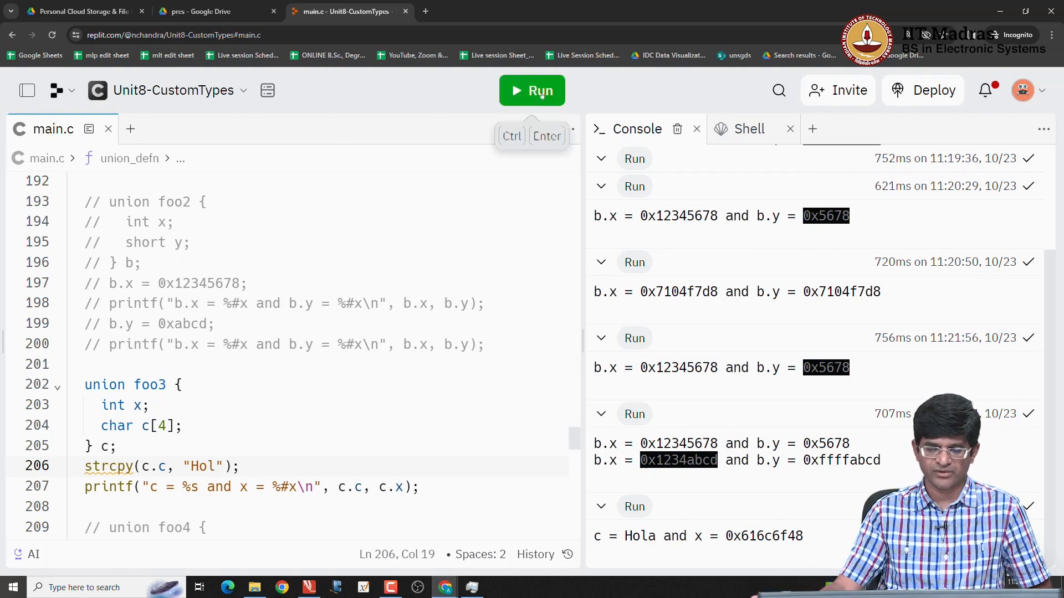
left_click(532, 90)
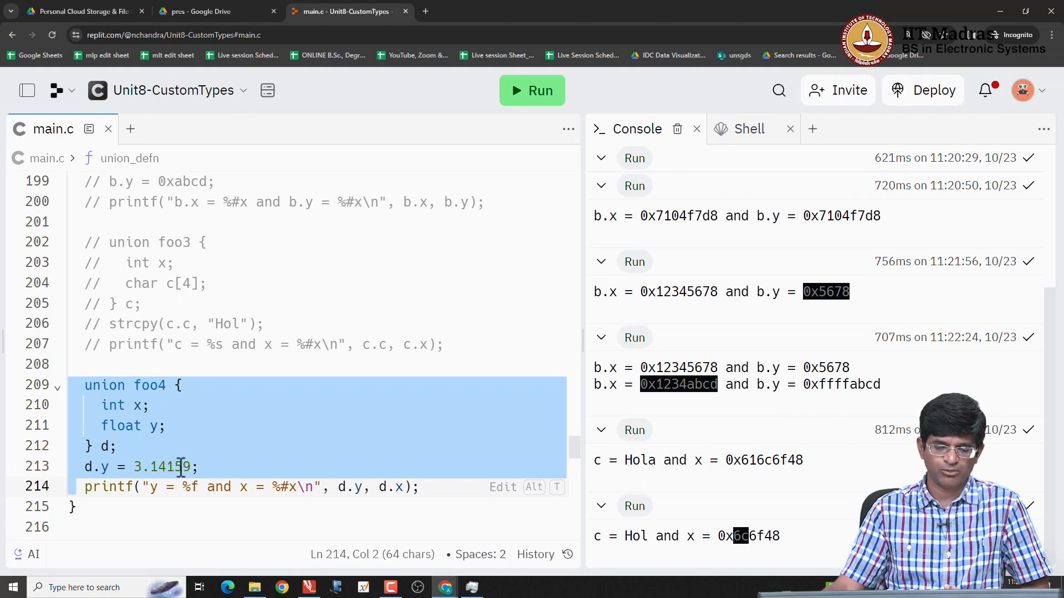
Step: Point out foo4's int member and d.x, then run to print y = 3.141590 and x = 0x40490fd0
left_click(175, 466)
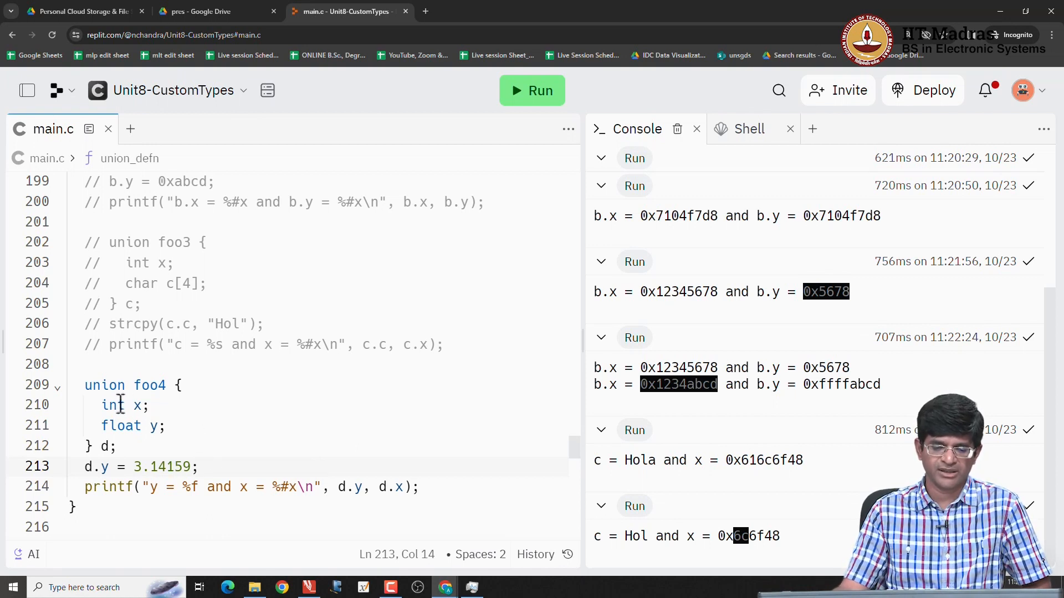
double_click(113, 405)
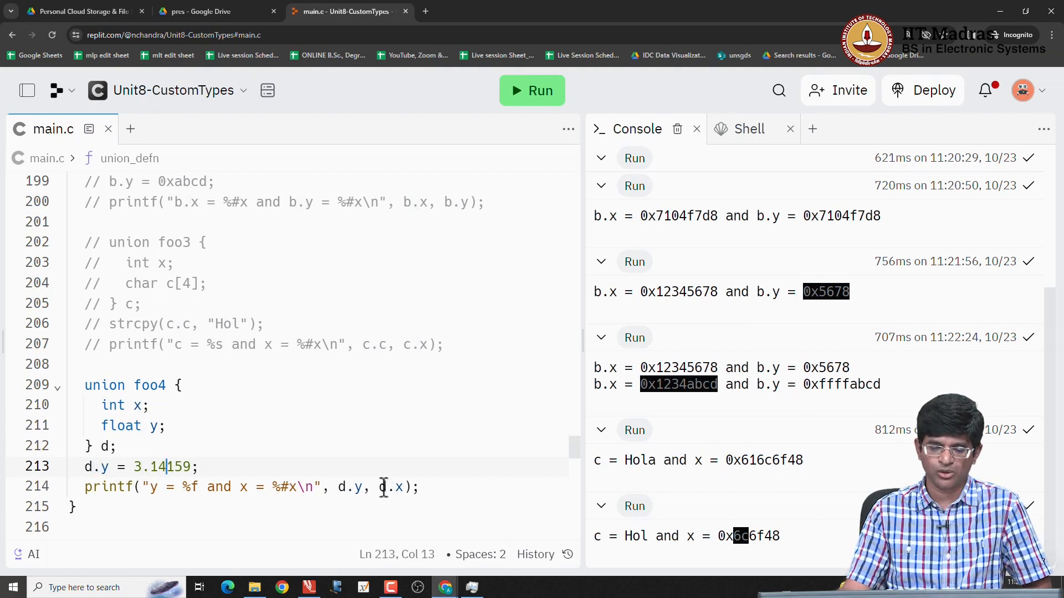
double_click(391, 486)
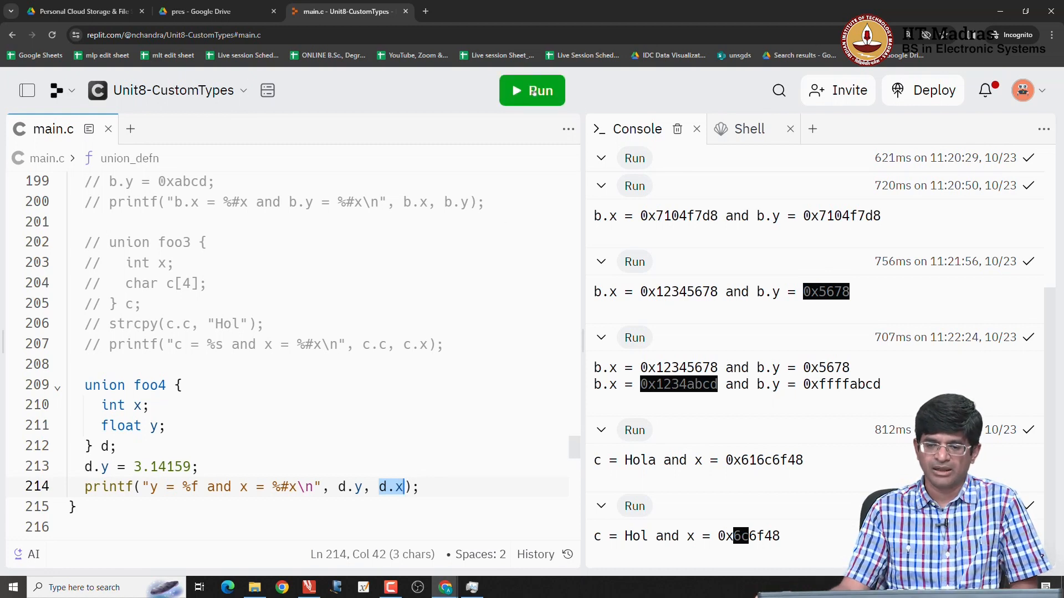
left_click(532, 90)
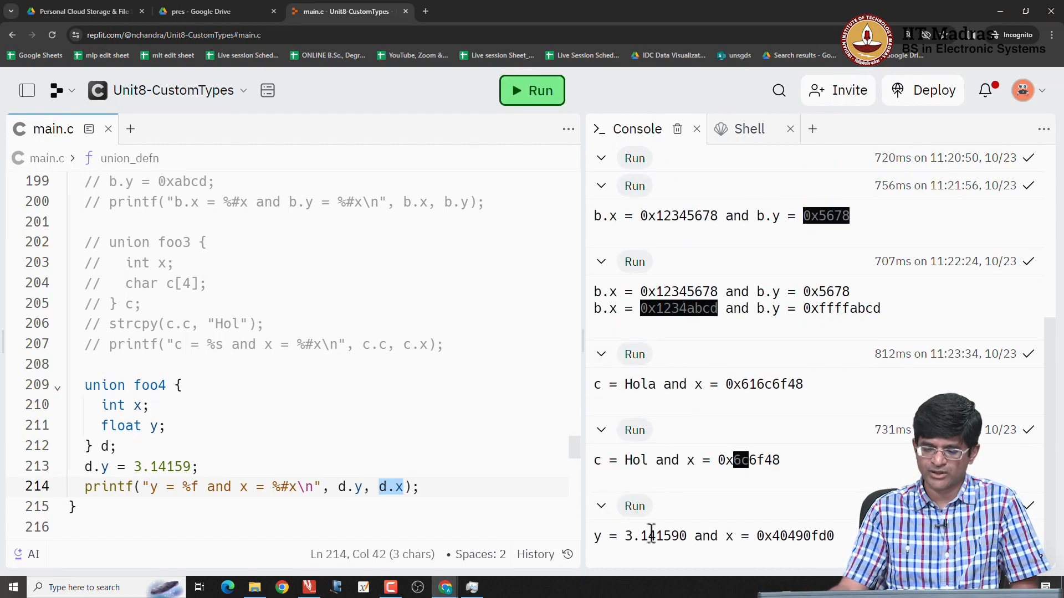
double_click(655, 536)
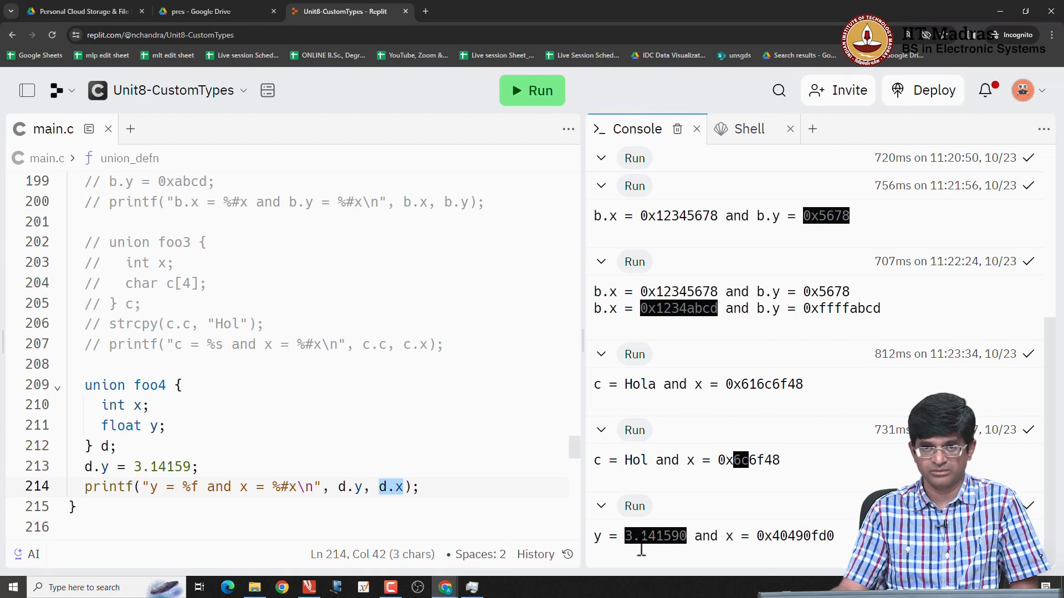